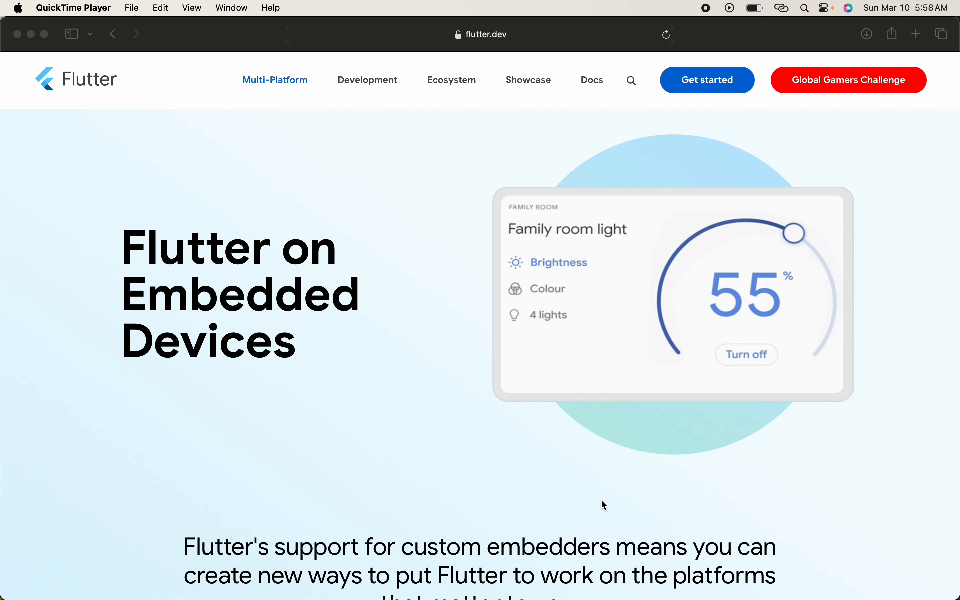
mouse_move(588, 473)
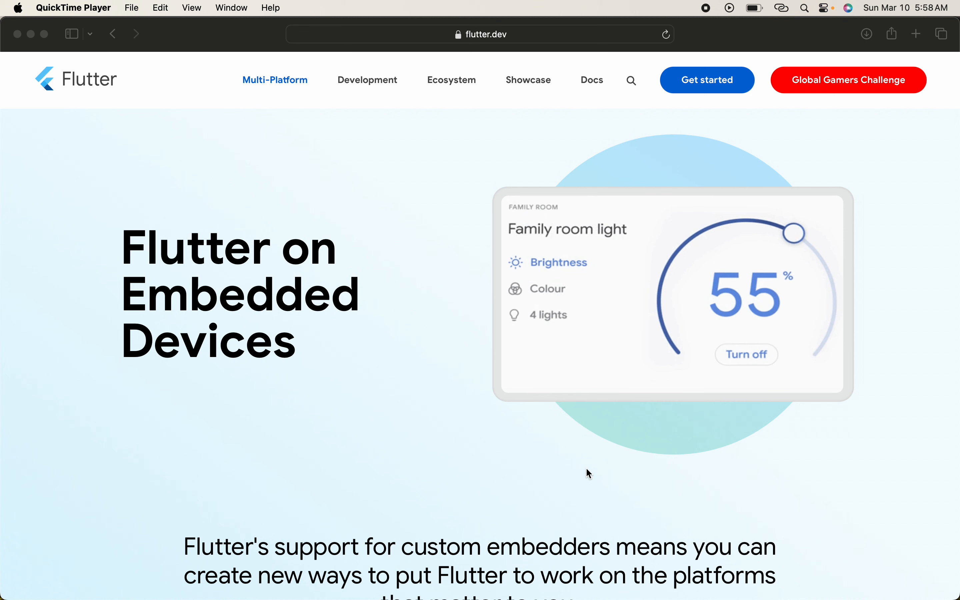
mouse_move(575, 485)
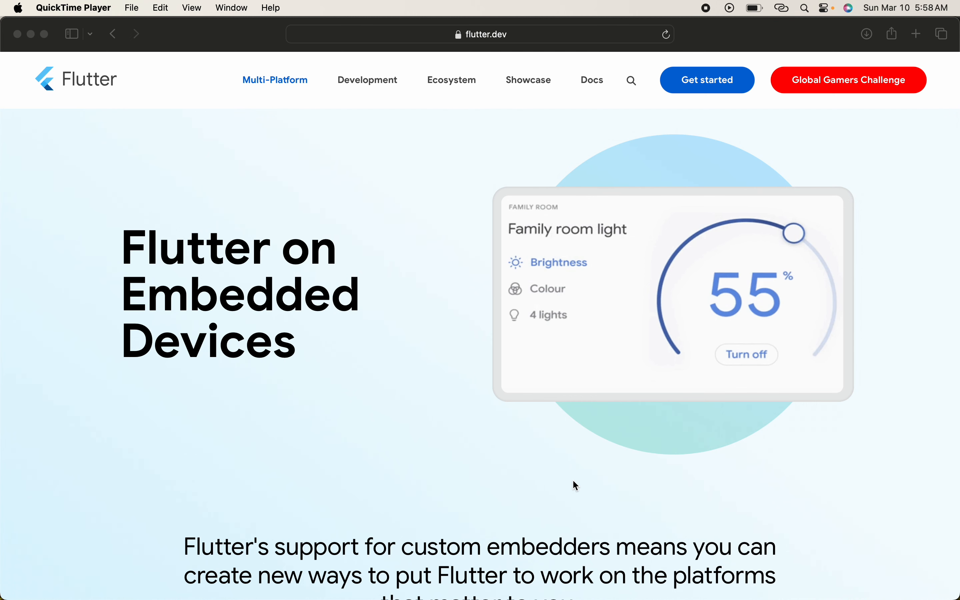
scroll(down, 3)
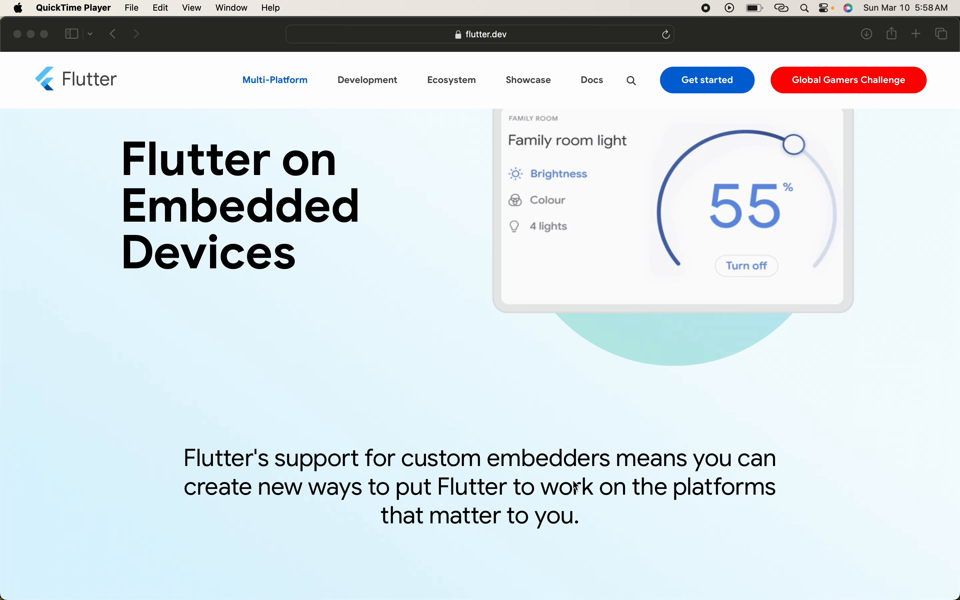
scroll(down, 3)
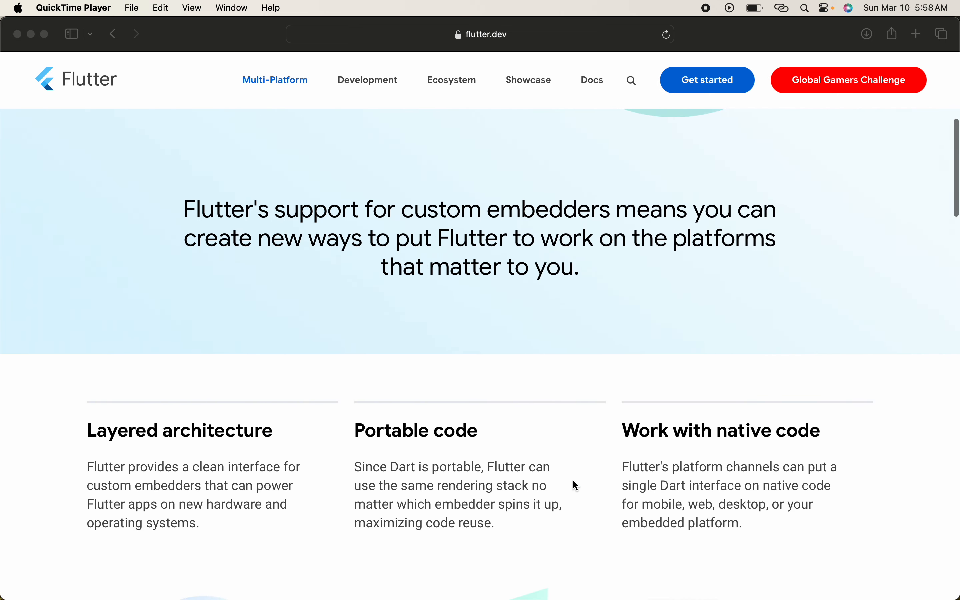
scroll(down, 3)
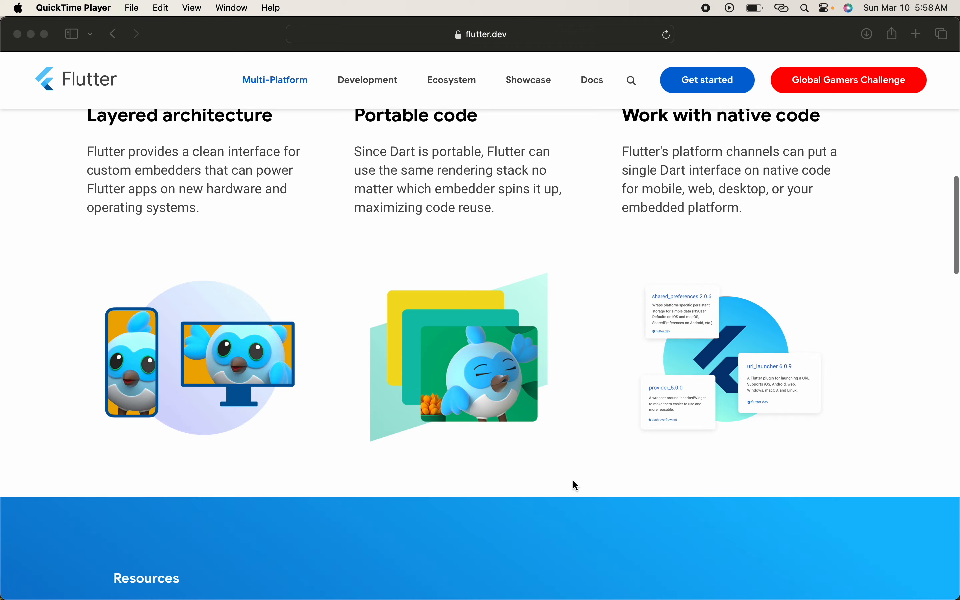
scroll(down, 3)
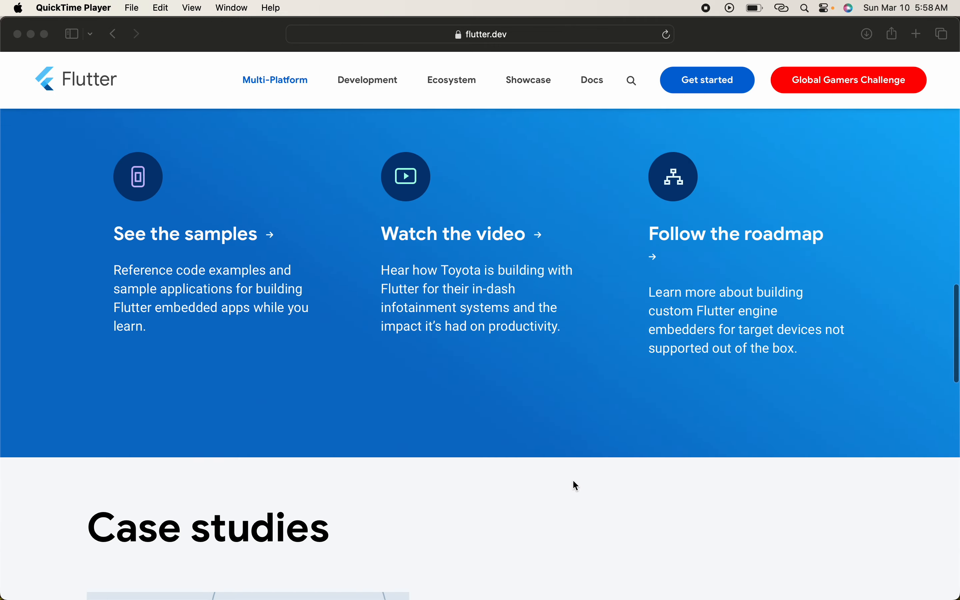
scroll(down, 3)
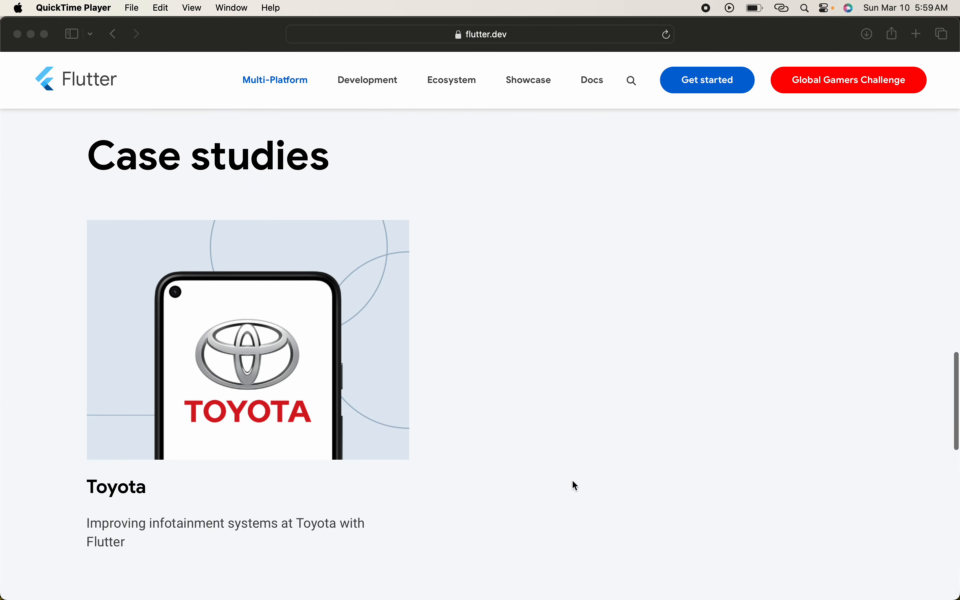
mouse_move(278, 435)
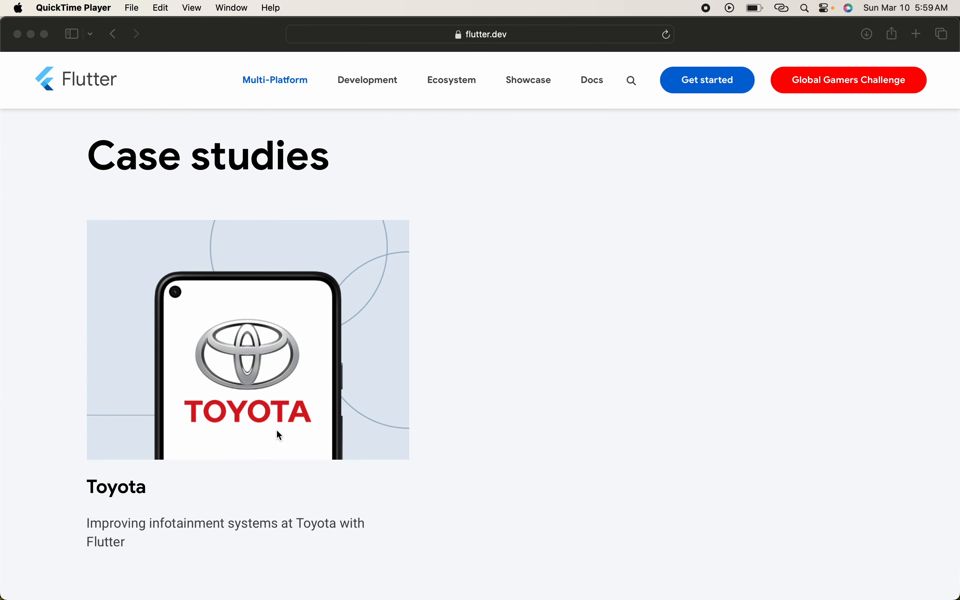